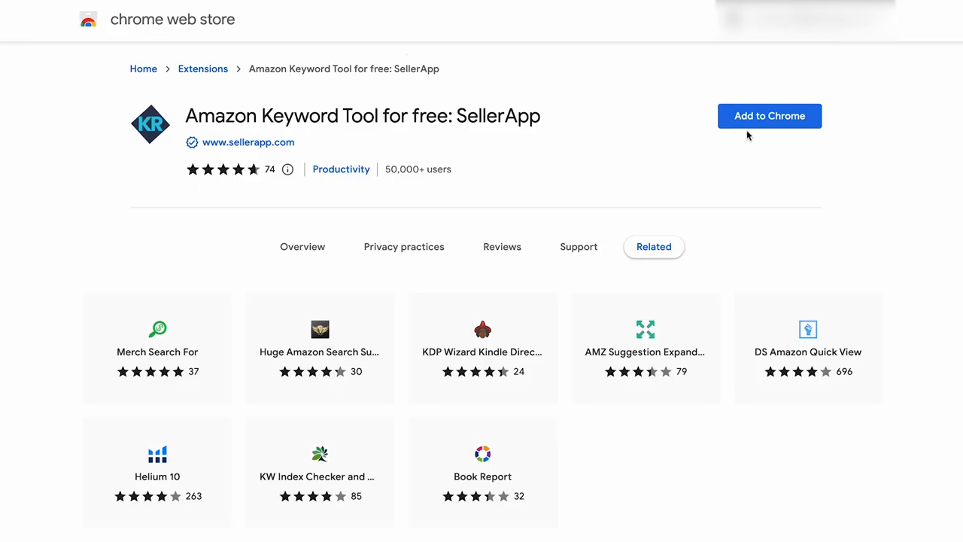
- Add the SellerApp Amazon Keyword Tool extension to Chrome and confirm it in the extensions list
{"action": "left_click", "coordinate": [771, 116]}
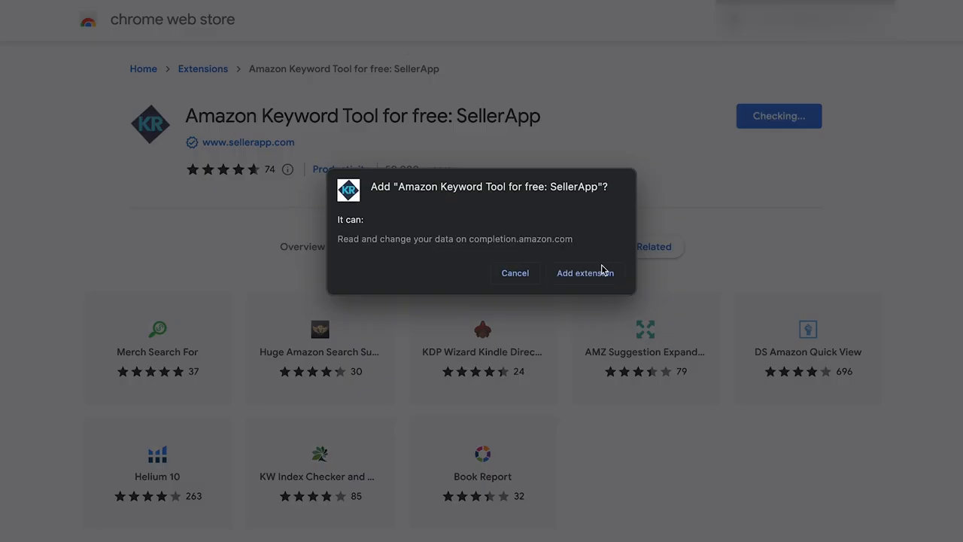
{"action": "left_click", "coordinate": [583, 274]}
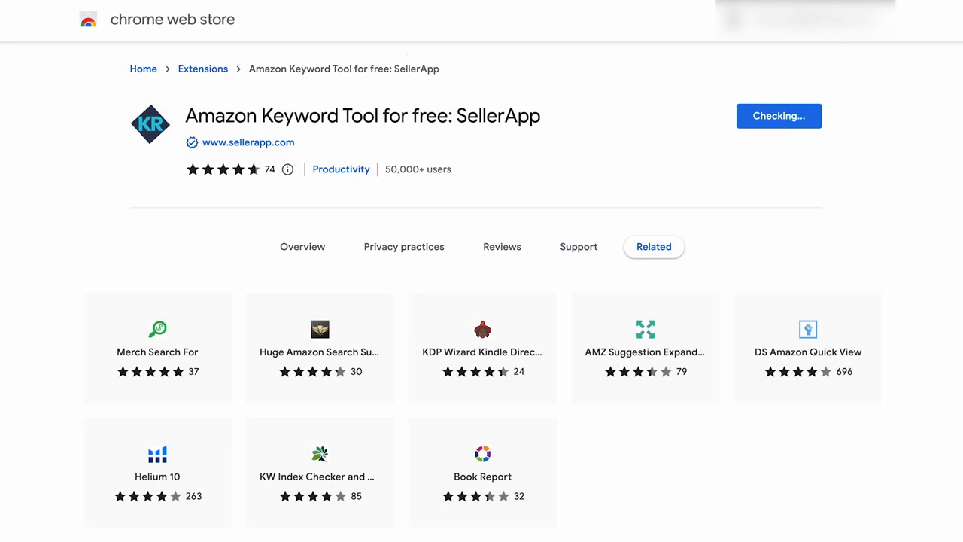
{"action": "left_click", "coordinate": [780, 116]}
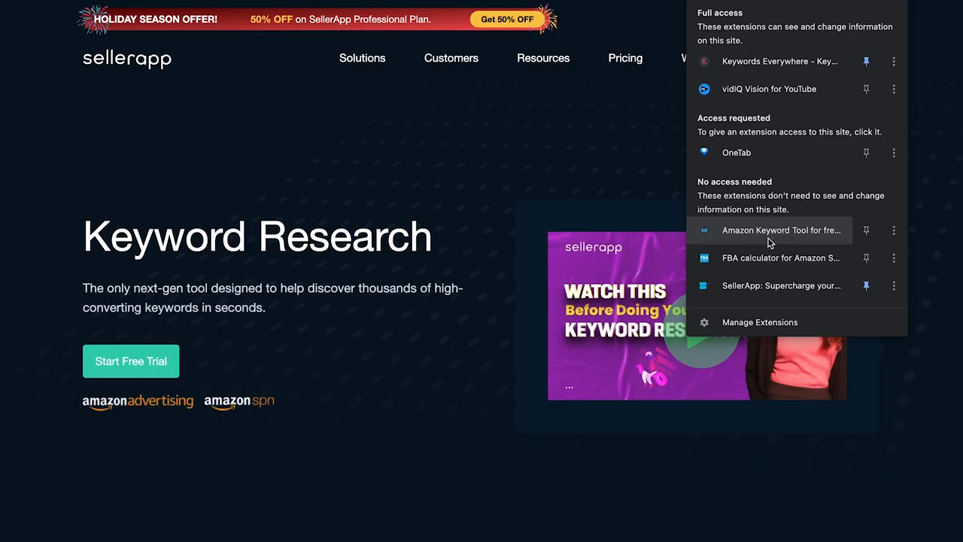
- Launch the keyword tool, enter 'mens shoes' as seed keyword and show the marketplace list
{"action": "left_click", "coordinate": [783, 230]}
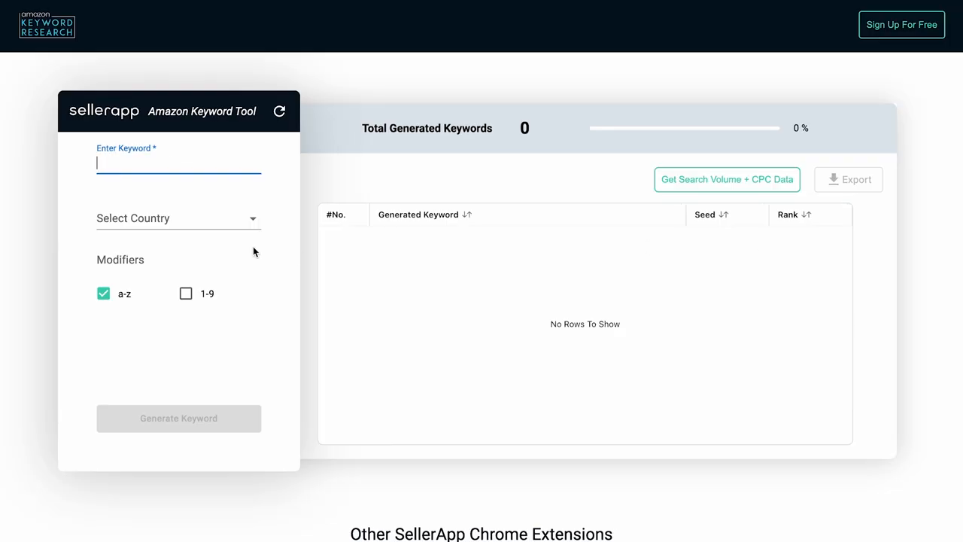
{"action": "type", "text": "mens sh"}
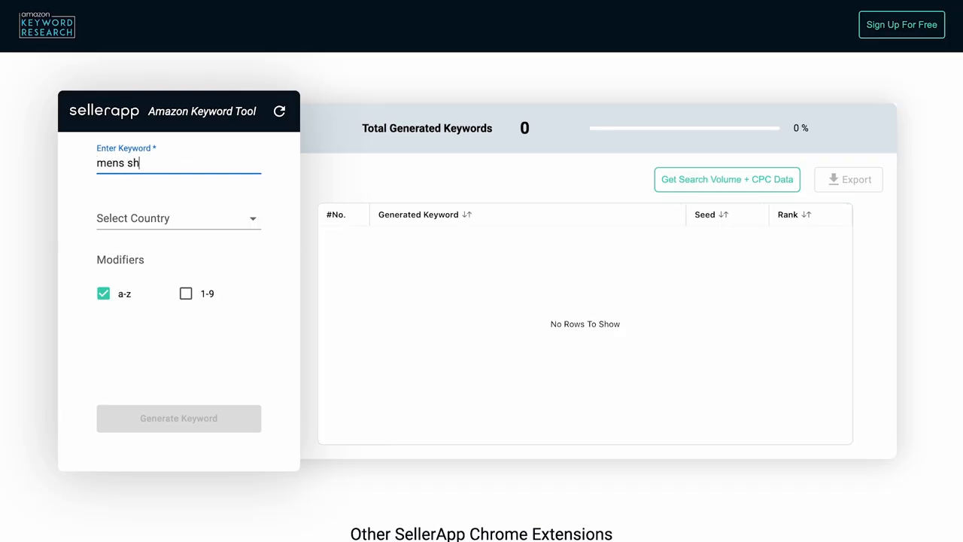
{"action": "type", "text": "oes"}
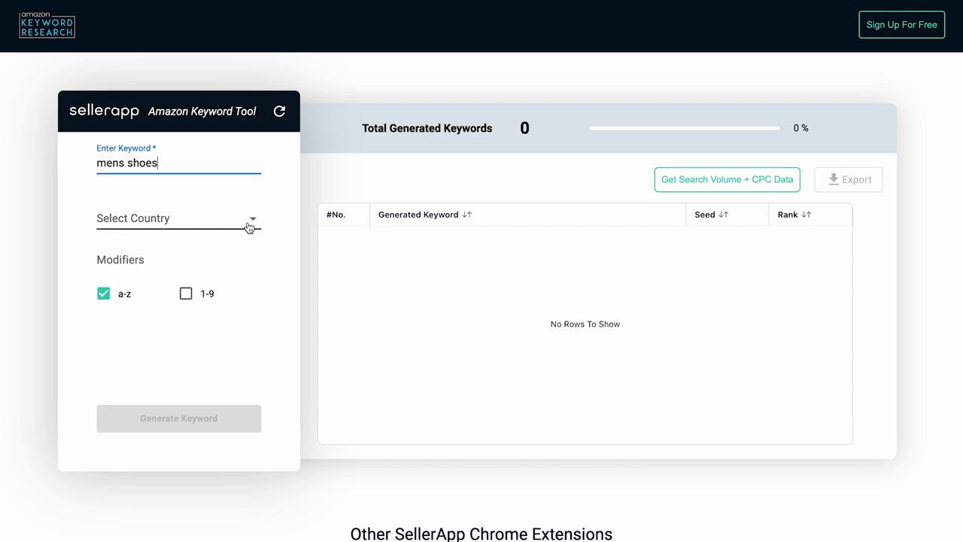
{"action": "left_click", "coordinate": [178, 218]}
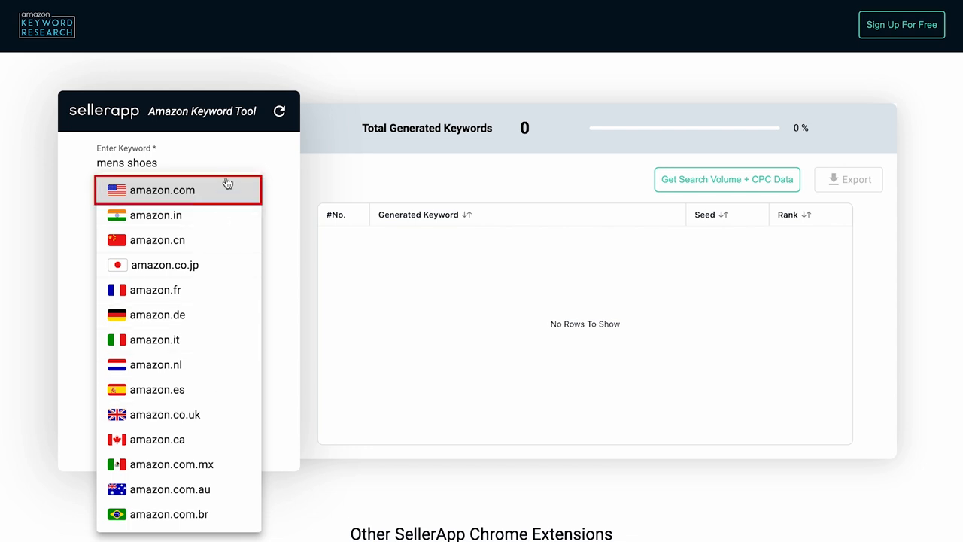
{"action": "mouse_move", "coordinate": [217, 244]}
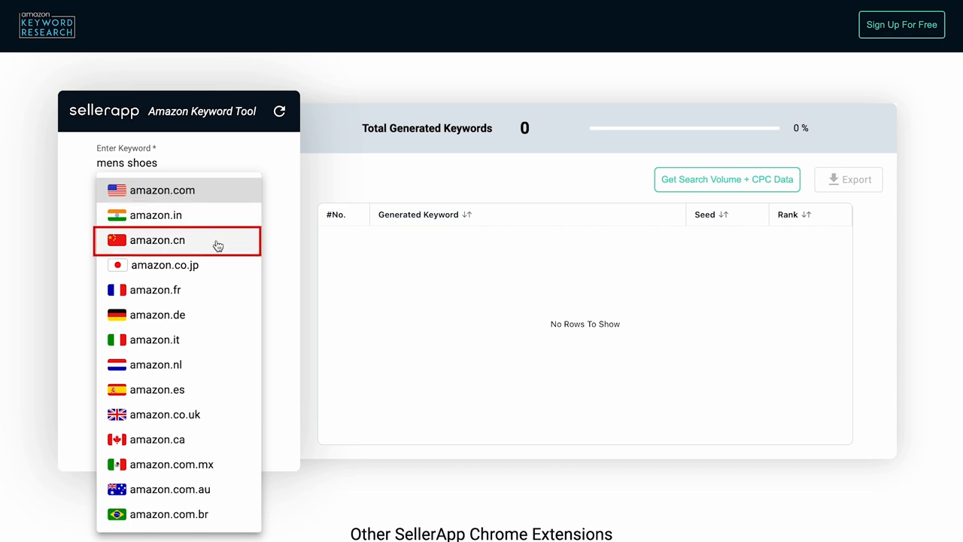
{"action": "mouse_move", "coordinate": [200, 298]}
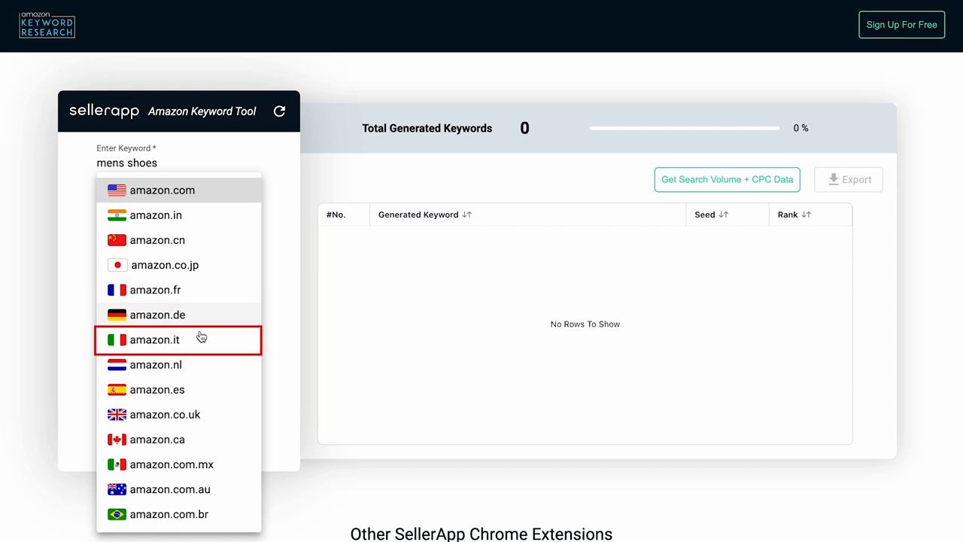
{"action": "mouse_move", "coordinate": [195, 367]}
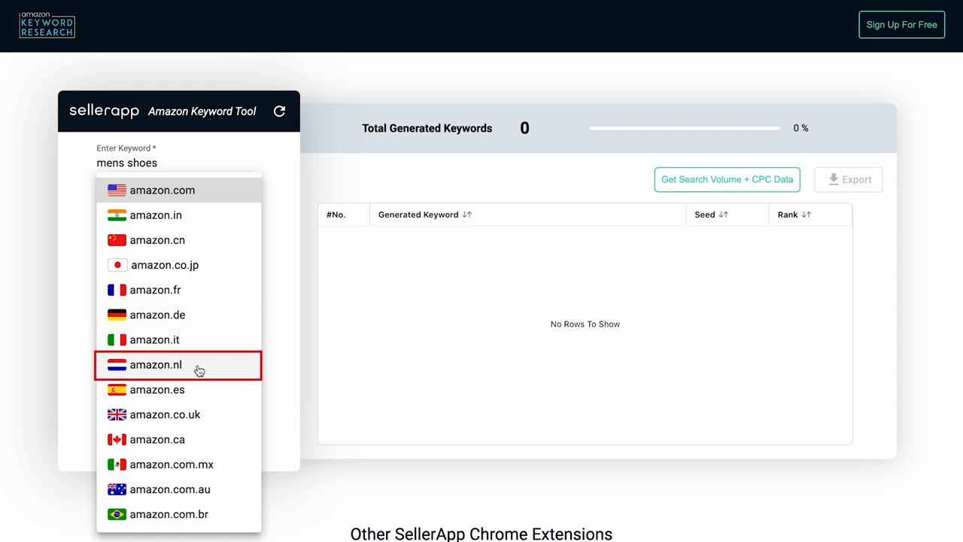
{"action": "mouse_move", "coordinate": [189, 415]}
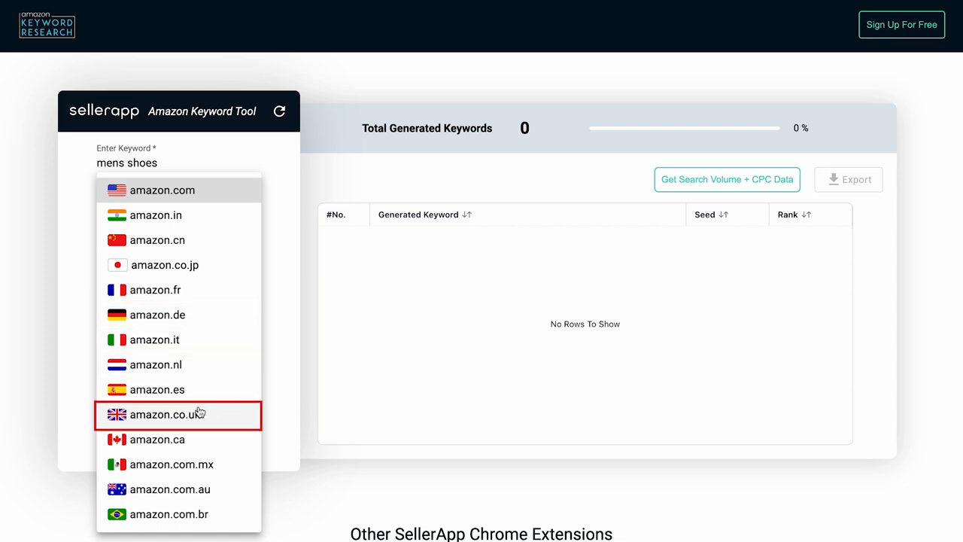
{"action": "mouse_move", "coordinate": [198, 464]}
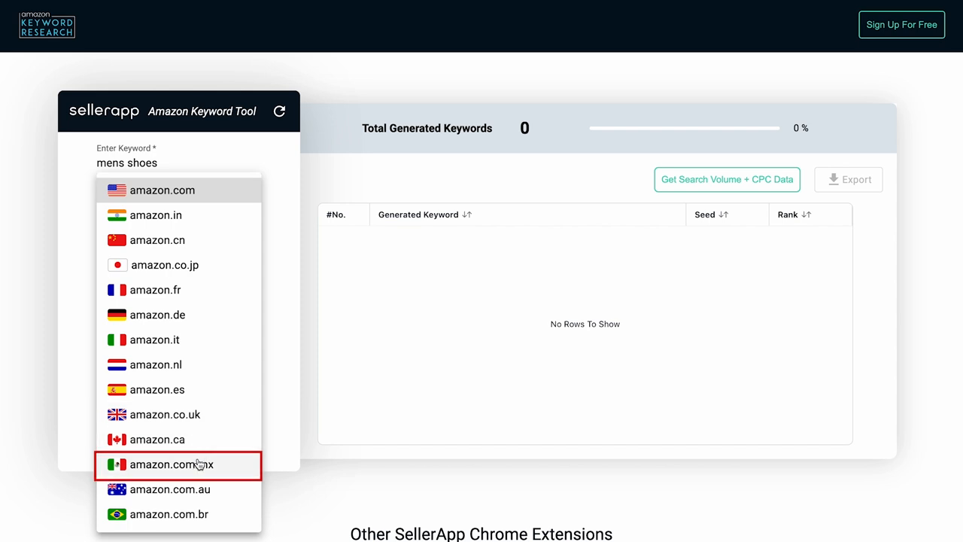
{"action": "mouse_move", "coordinate": [197, 489]}
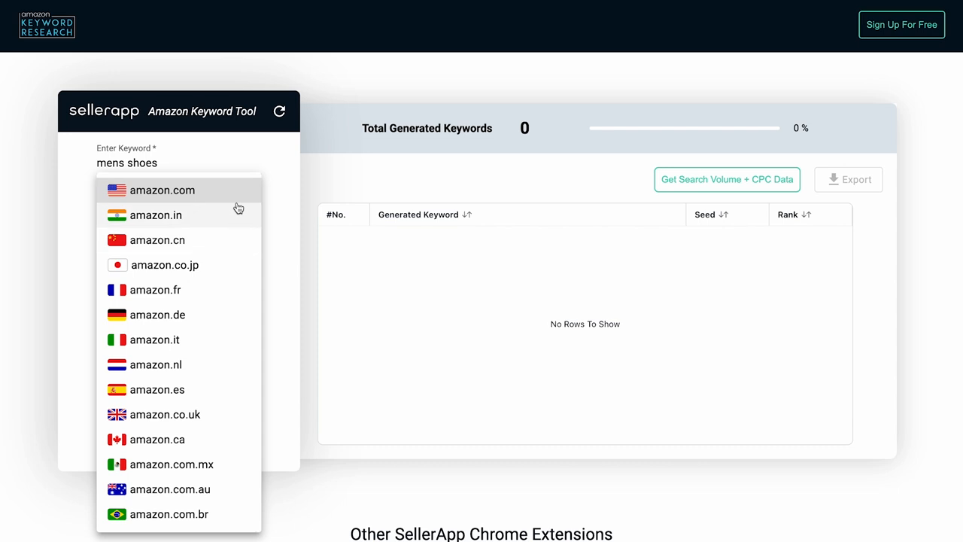
- Choose amazon.com, tick the 1-9 modifiers beside a-z, and generate keywords for 'mens shoes'
{"action": "left_click", "coordinate": [163, 190]}
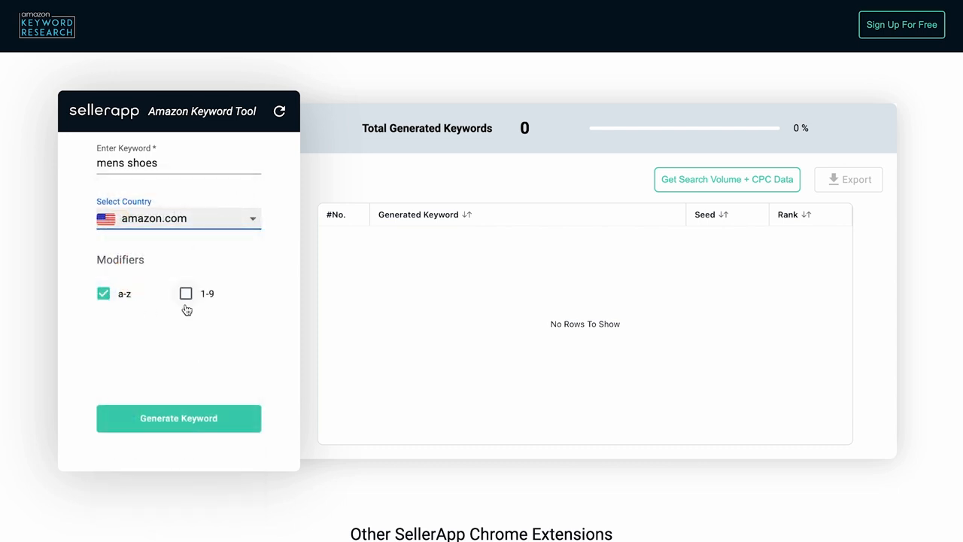
{"action": "mouse_move", "coordinate": [217, 310]}
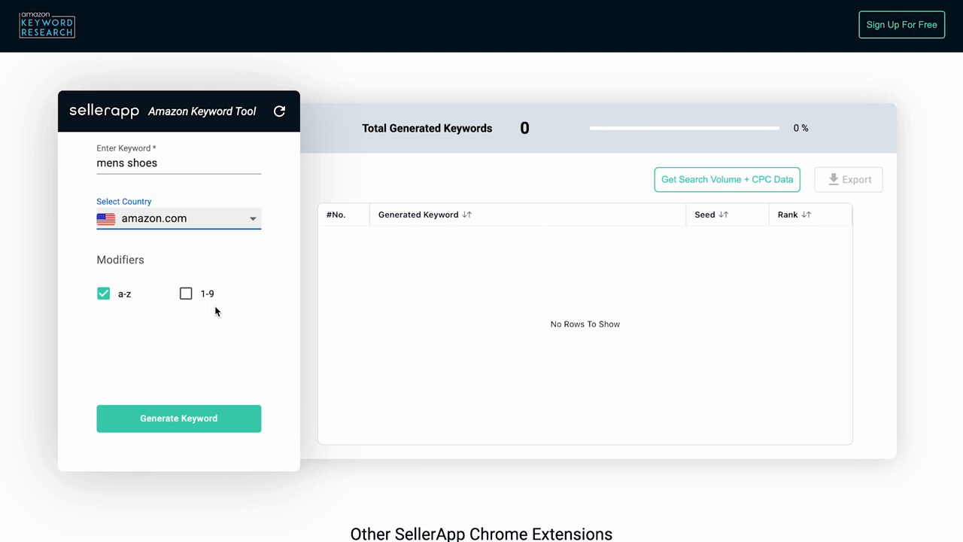
{"action": "mouse_move", "coordinate": [111, 312]}
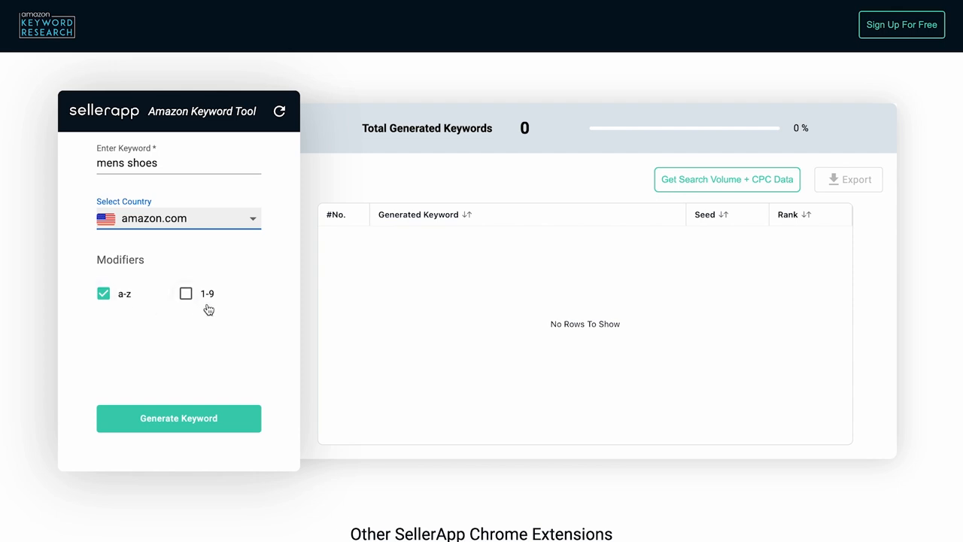
{"action": "mouse_move", "coordinate": [196, 304]}
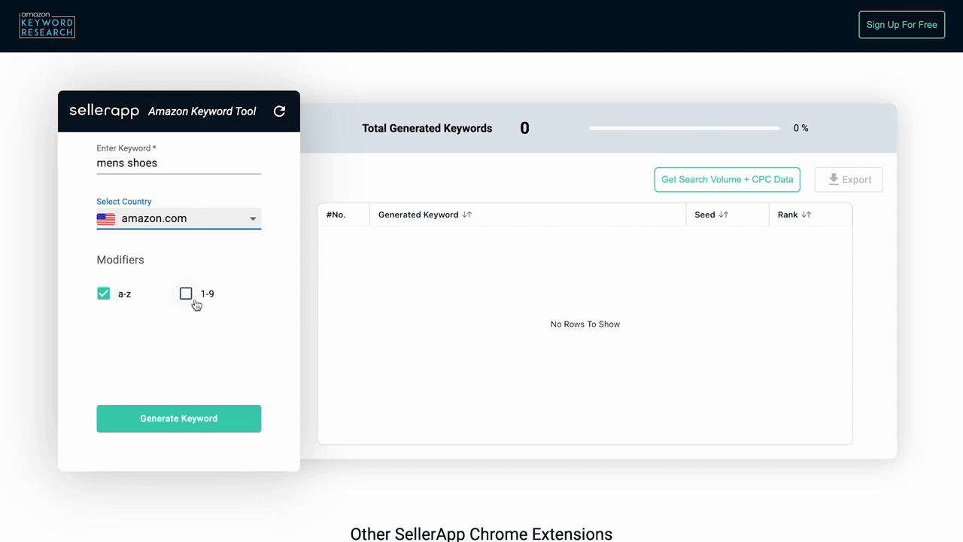
{"action": "left_click", "coordinate": [187, 293]}
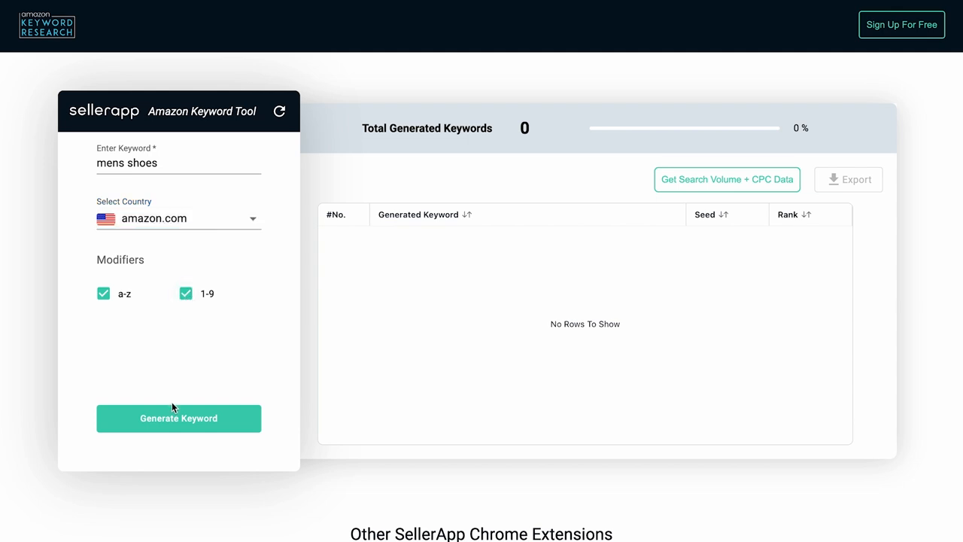
{"action": "left_click", "coordinate": [178, 418]}
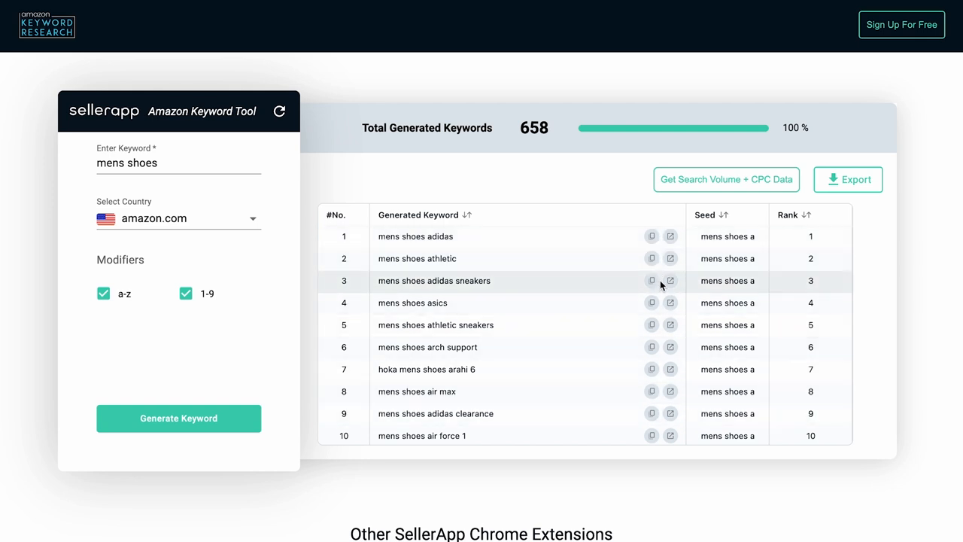
{"action": "mouse_move", "coordinate": [556, 177]}
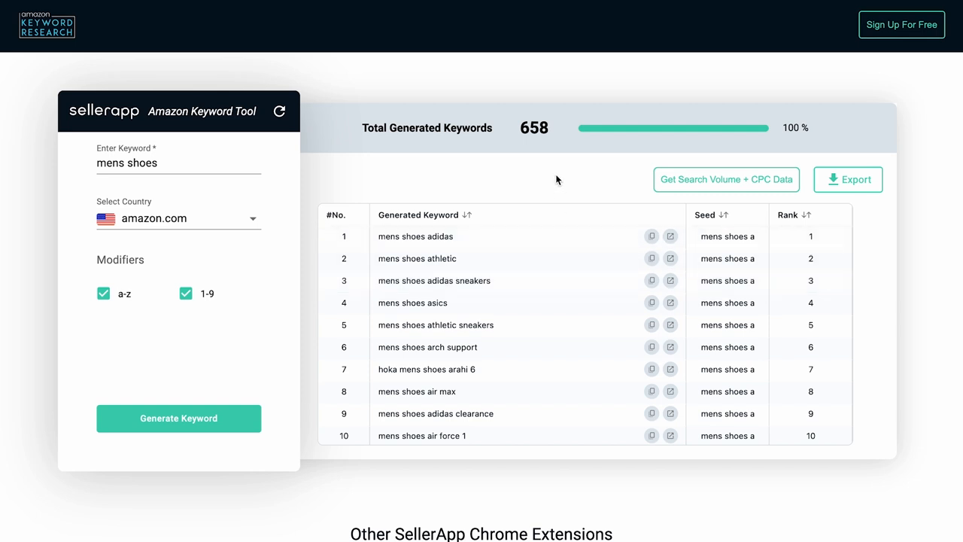
{"action": "mouse_move", "coordinate": [545, 172]}
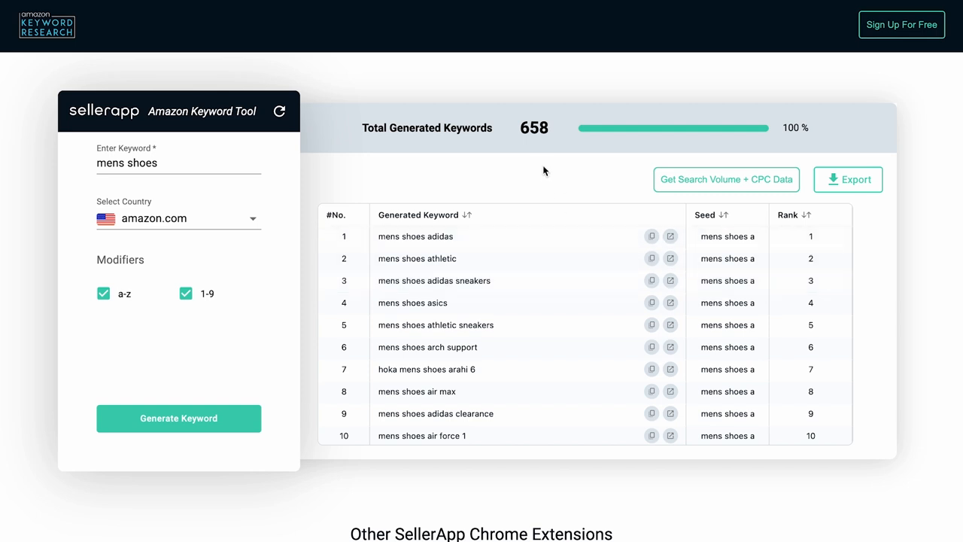
{"action": "mouse_move", "coordinate": [195, 250]}
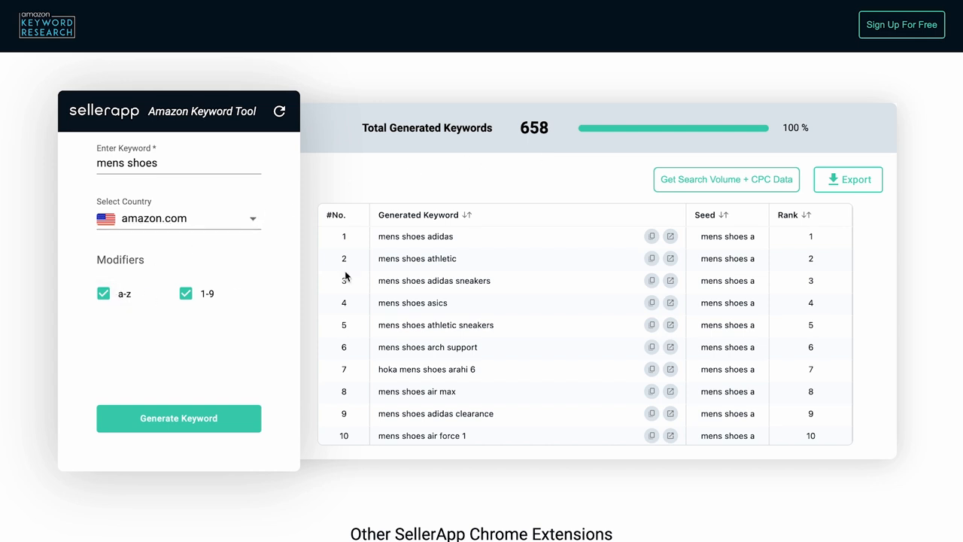
{"action": "mouse_move", "coordinate": [418, 438]}
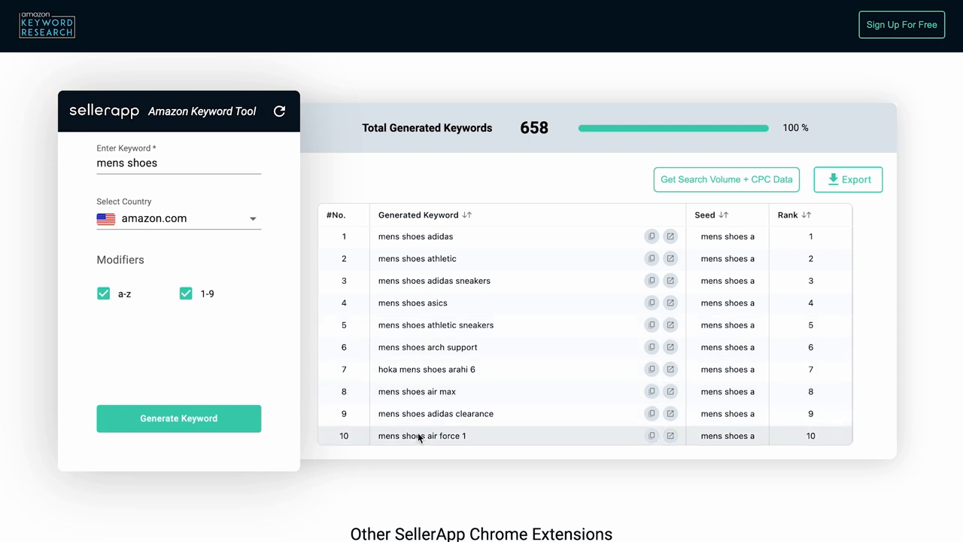
{"action": "mouse_move", "coordinate": [677, 358]}
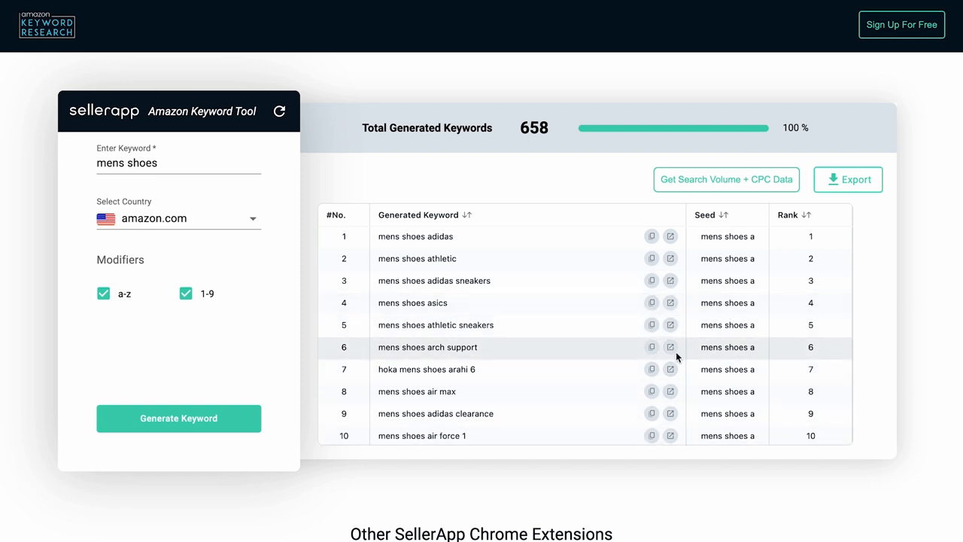
{"action": "mouse_move", "coordinate": [584, 249]}
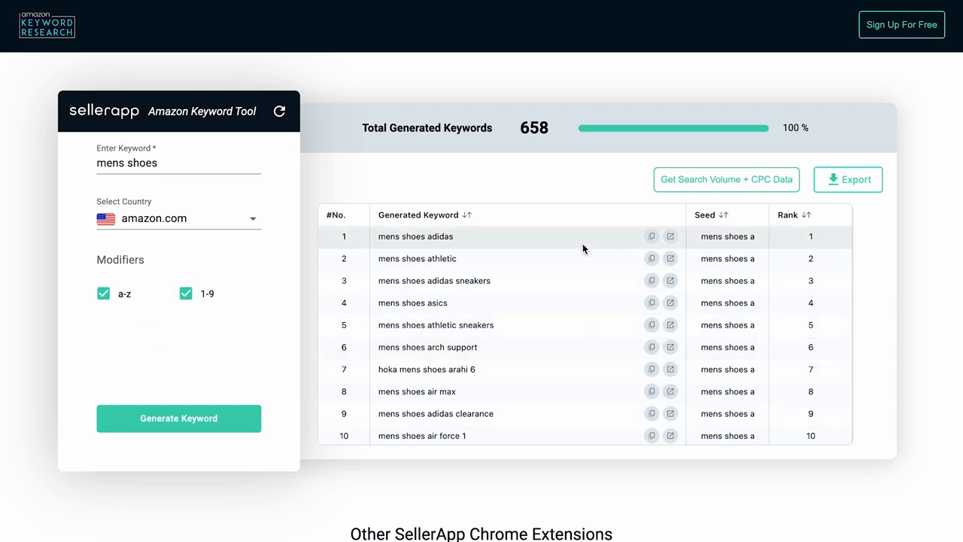
{"action": "mouse_move", "coordinate": [574, 424]}
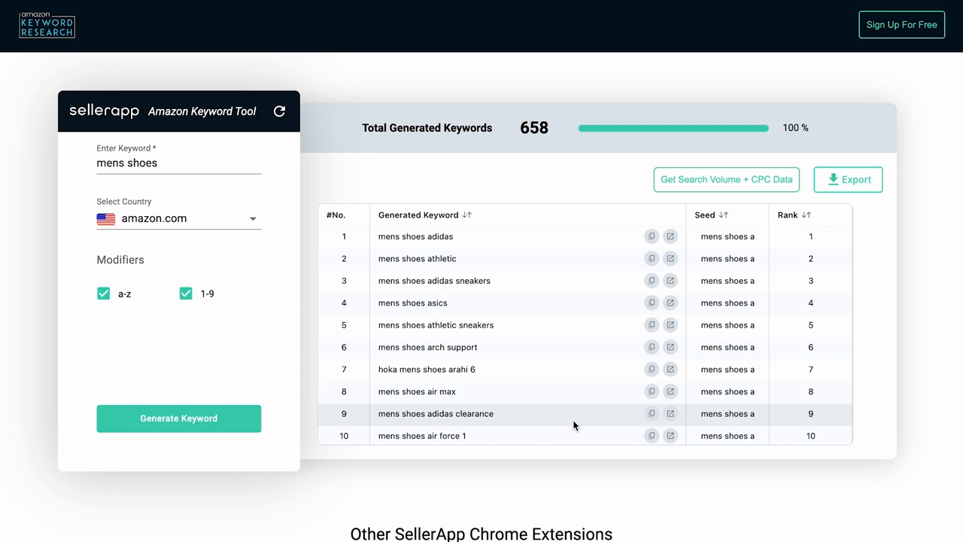
{"action": "mouse_move", "coordinate": [928, 369]}
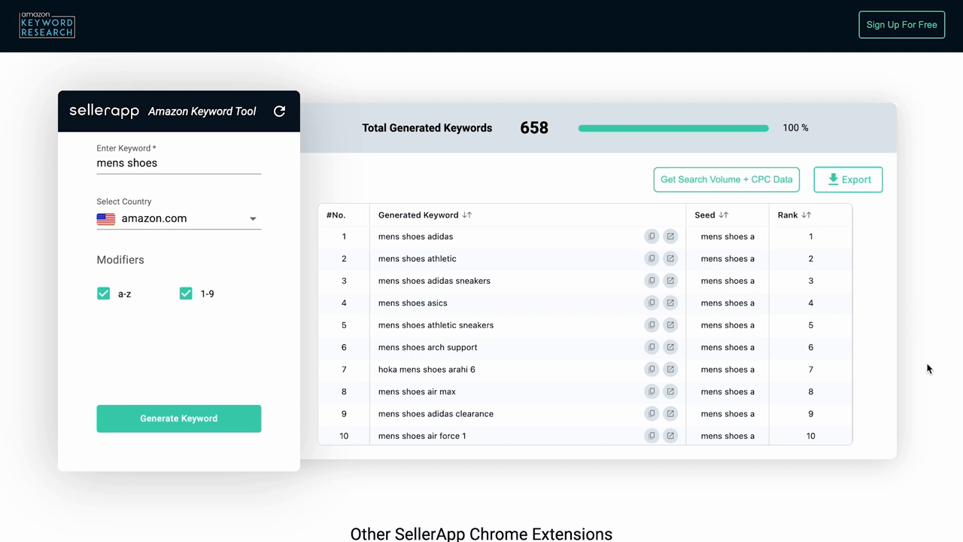
{"action": "mouse_move", "coordinate": [508, 437]}
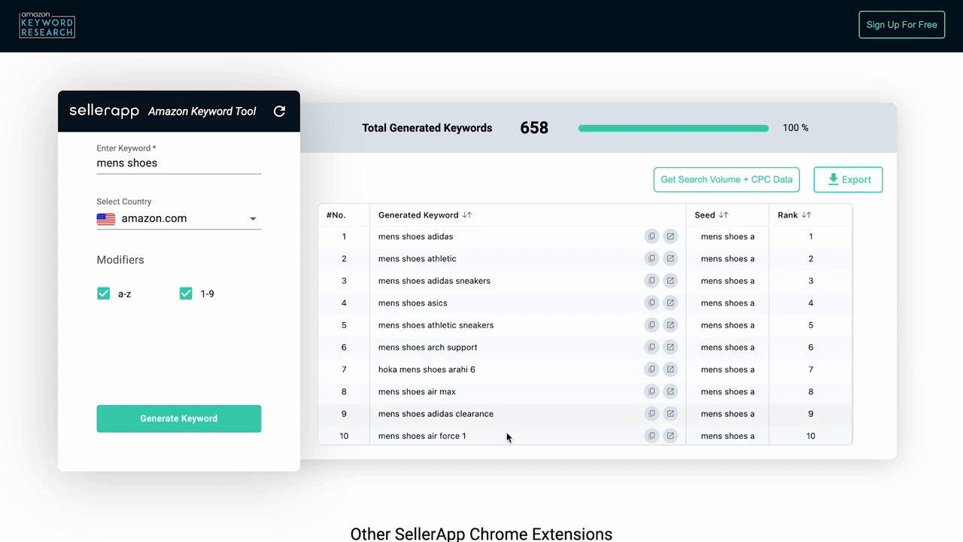
{"action": "mouse_move", "coordinate": [325, 478]}
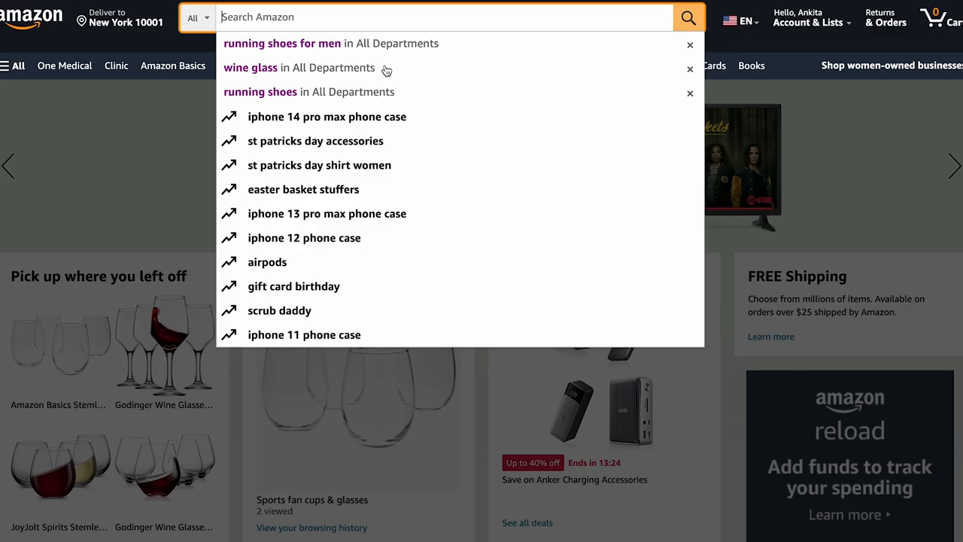
- Start entering 'mens shoes a' in Amazon's search box to view autocomplete suggestions
{"action": "type", "text": "mens shoes a"}
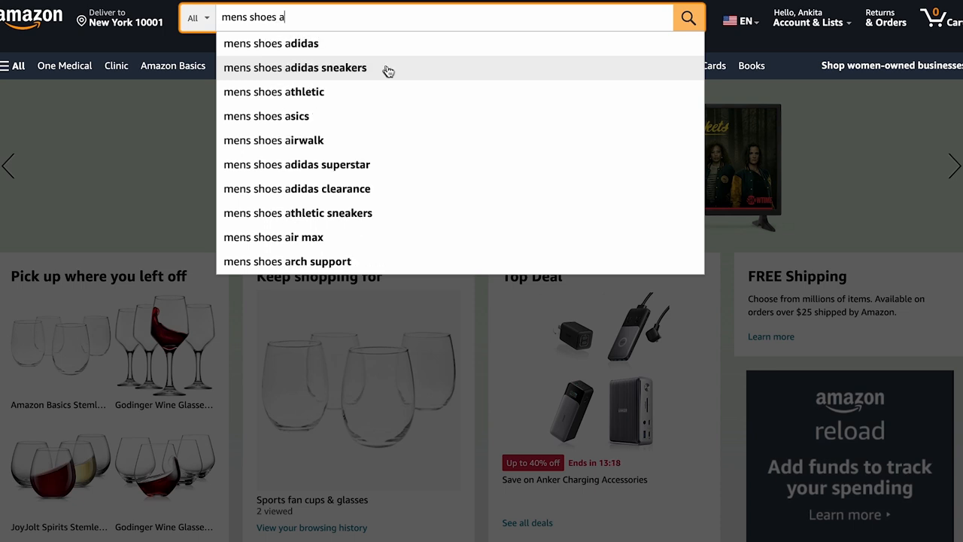
{"action": "mouse_move", "coordinate": [406, 121]}
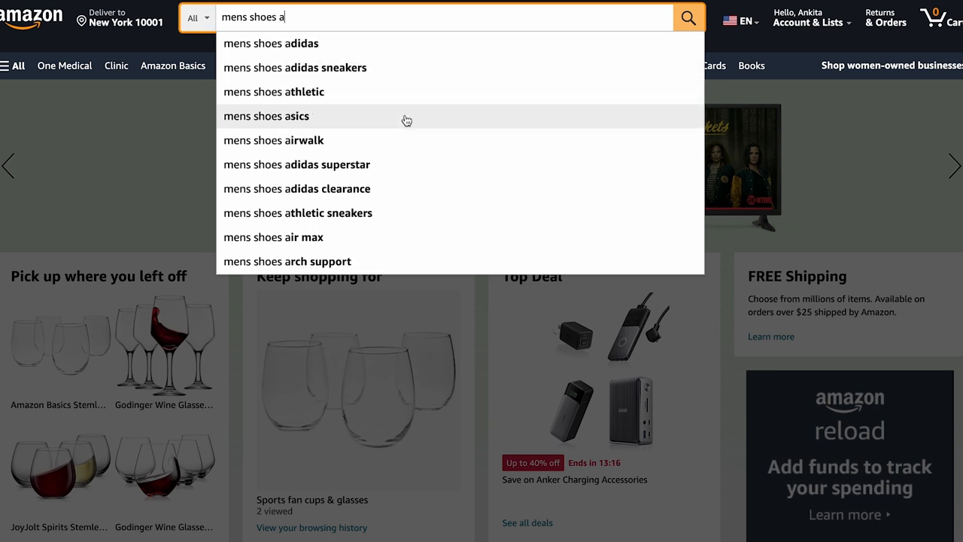
{"action": "mouse_move", "coordinate": [403, 88]}
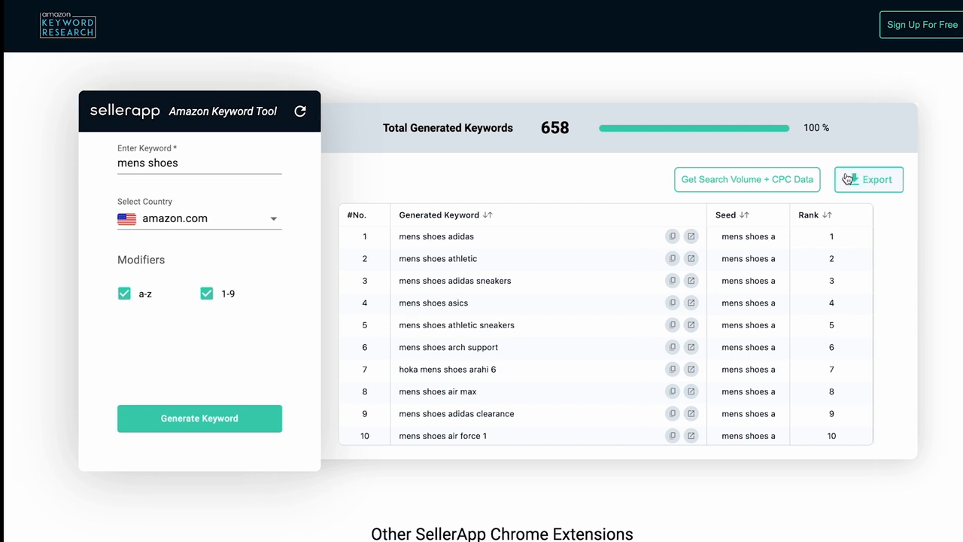
- Export the 658 generated 'mens shoes' keywords to a spreadsheet
{"action": "left_click", "coordinate": [868, 179]}
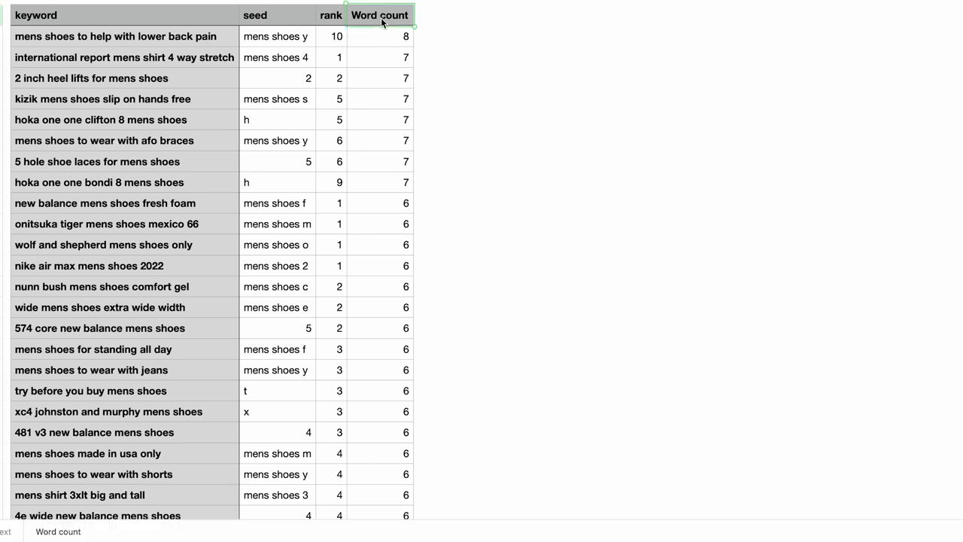
{"action": "mouse_move", "coordinate": [390, 139]}
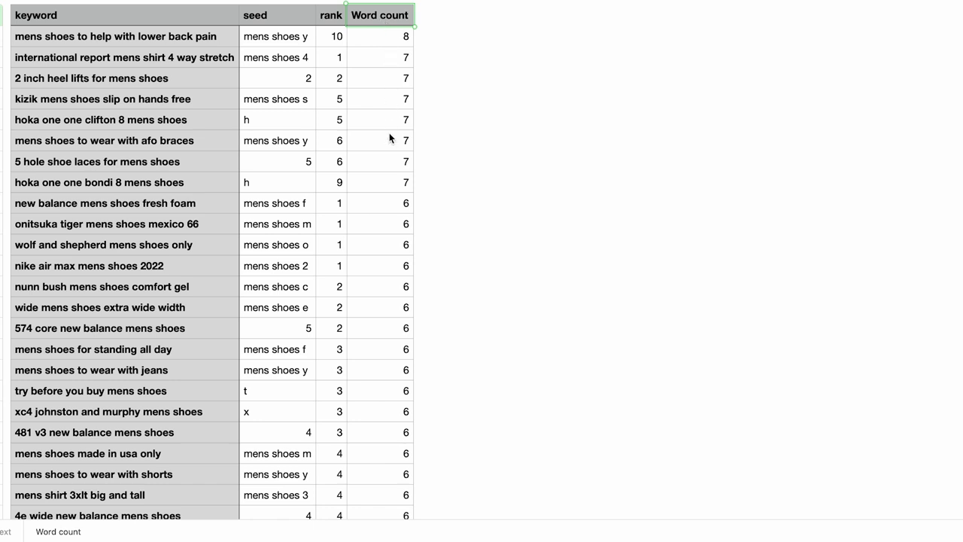
{"action": "mouse_move", "coordinate": [390, 48]}
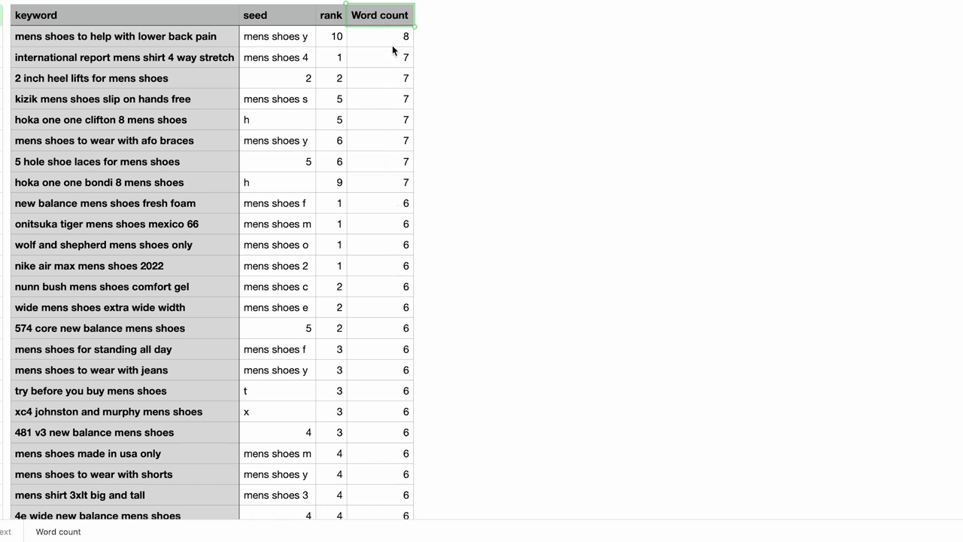
{"action": "scroll", "scroll_direction": "down", "scroll_amount": 3}
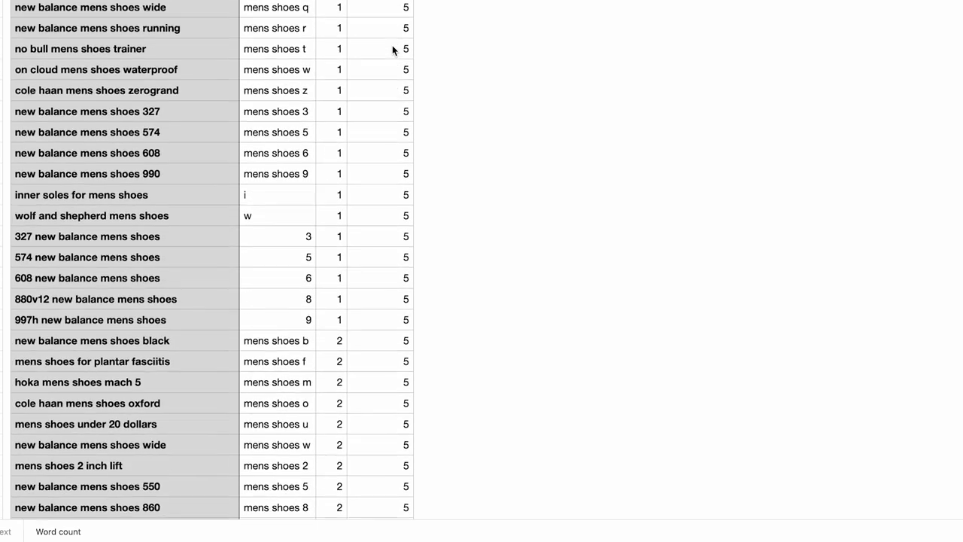
{"action": "scroll", "scroll_direction": "down", "scroll_amount": 3}
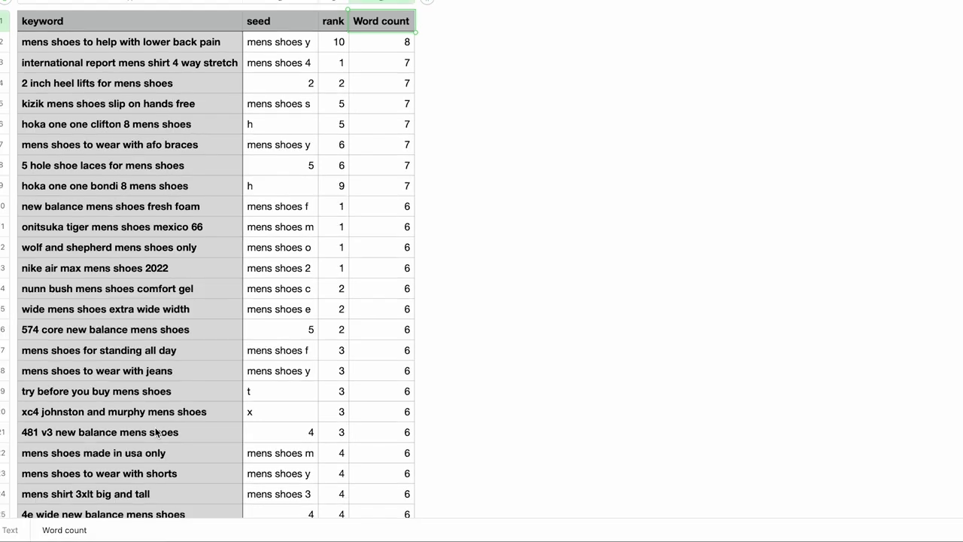
{"action": "mouse_move", "coordinate": [635, 190]}
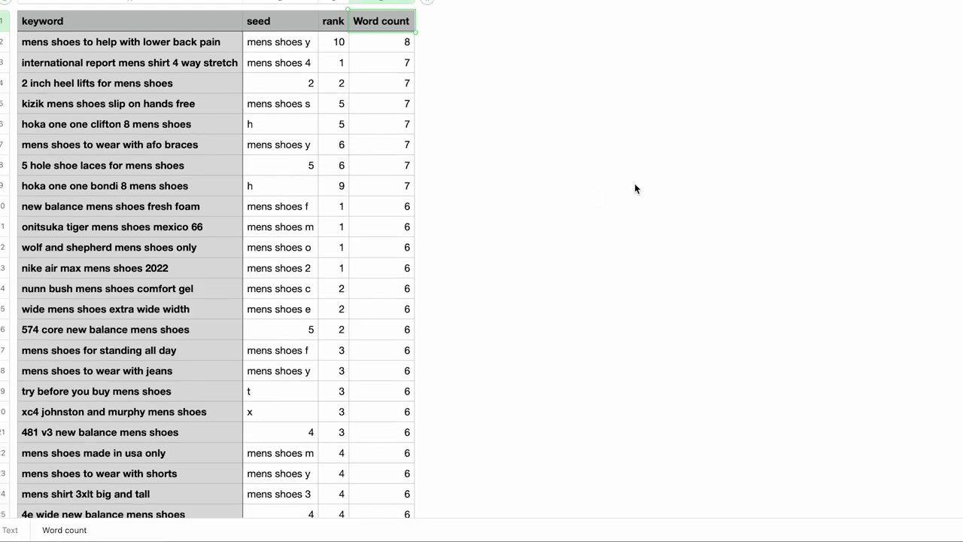